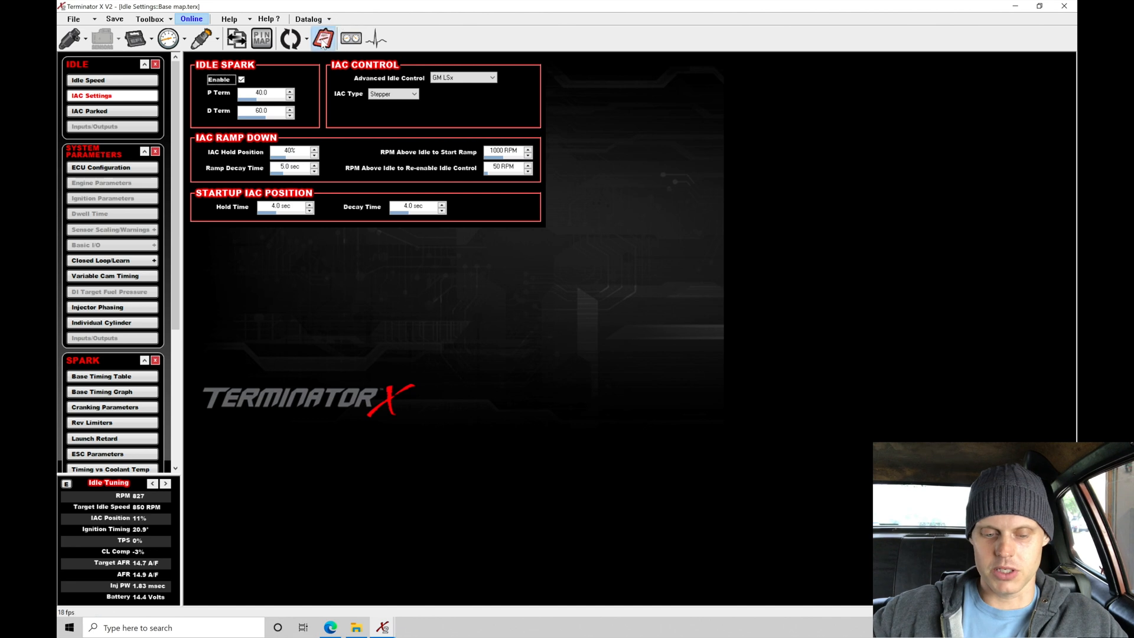
Step: Show the live gauge panel to watch idle readings with idle spark control enabled
click(307, 19)
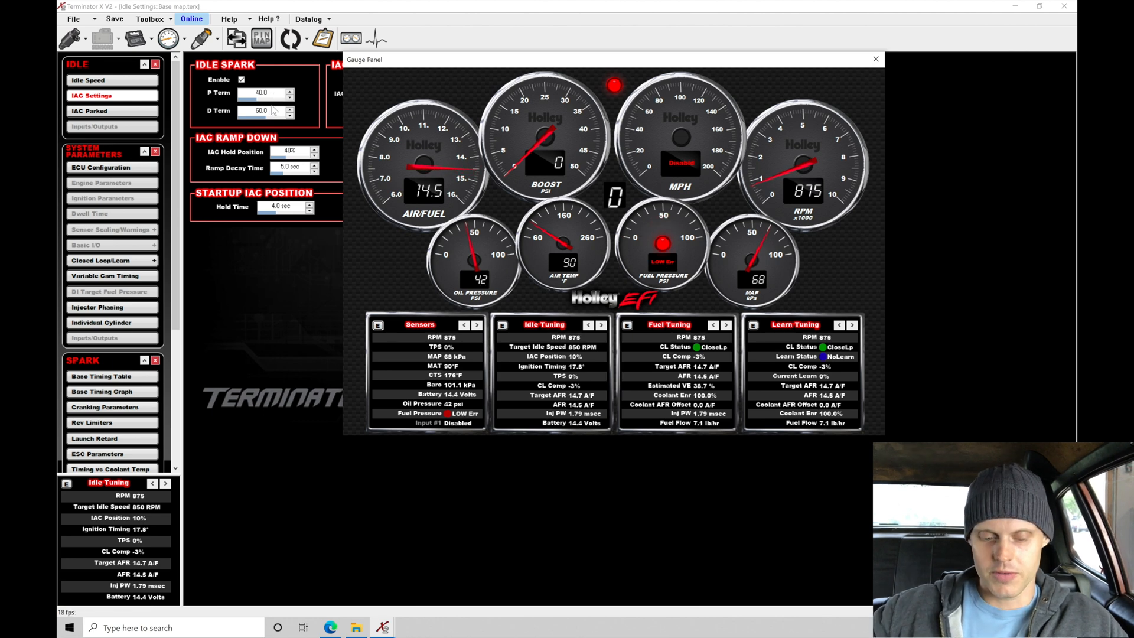
Step: Raise the Idle Spark D Term from 60, checking the live gauges in between
click(875, 59)
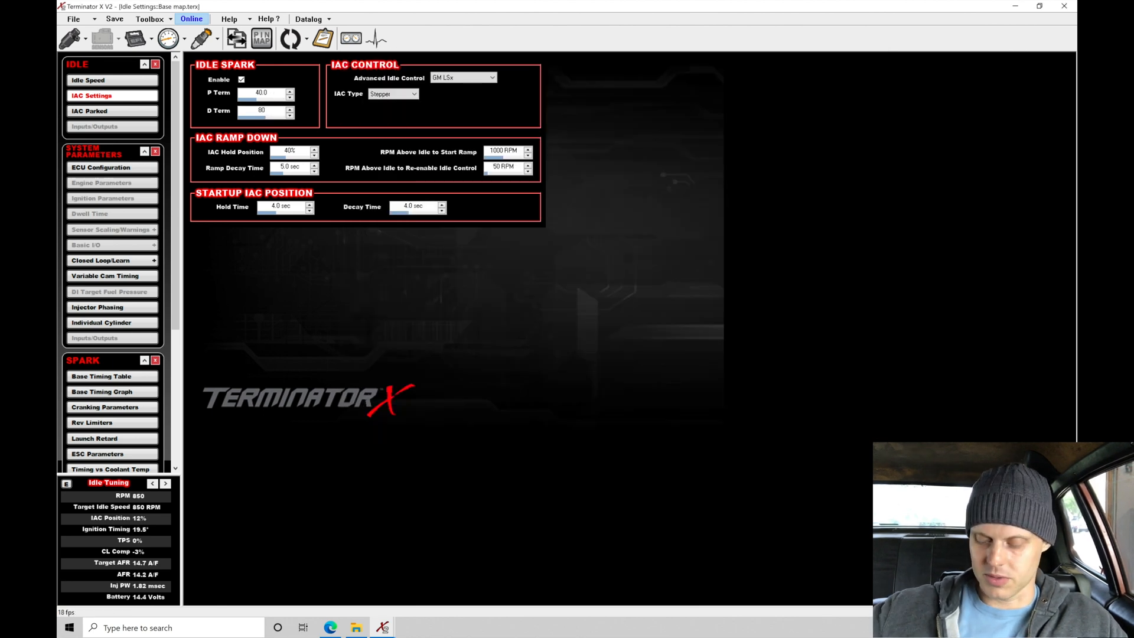
click(350, 38)
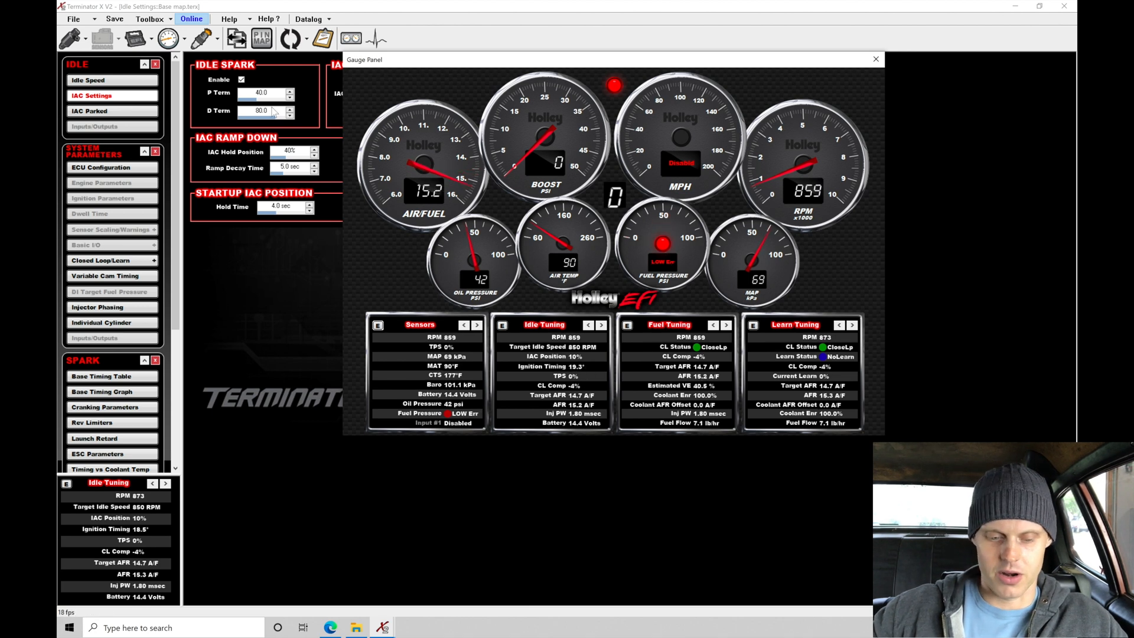
click(875, 59)
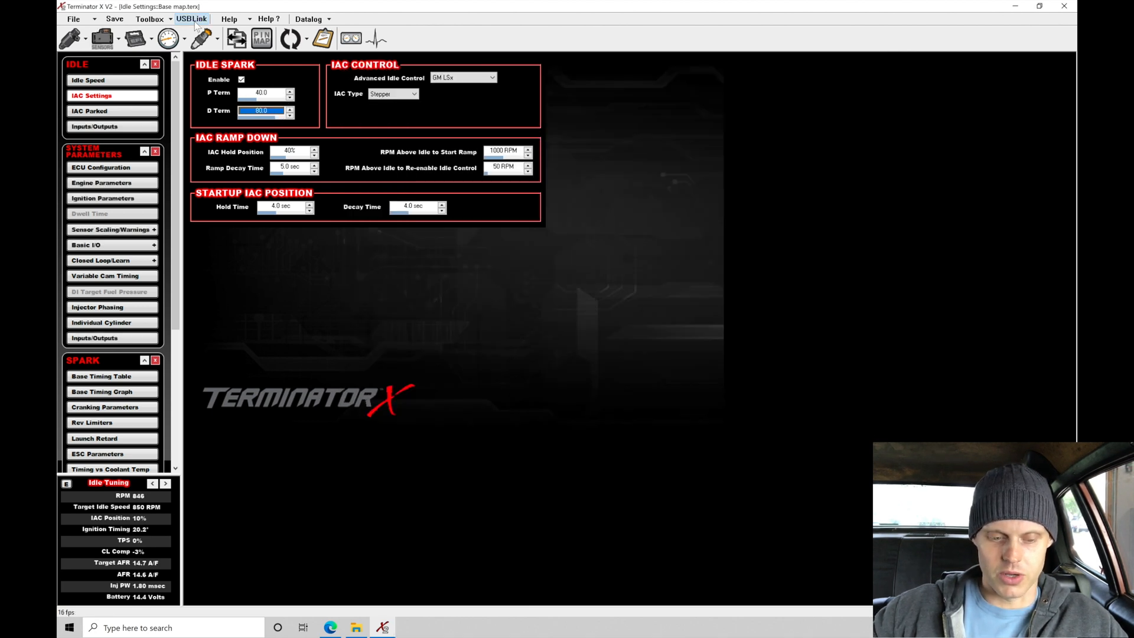
Step: Watch idle RPM near 834 and ignition timing on the live gauges with the new D Term
click(192, 17)
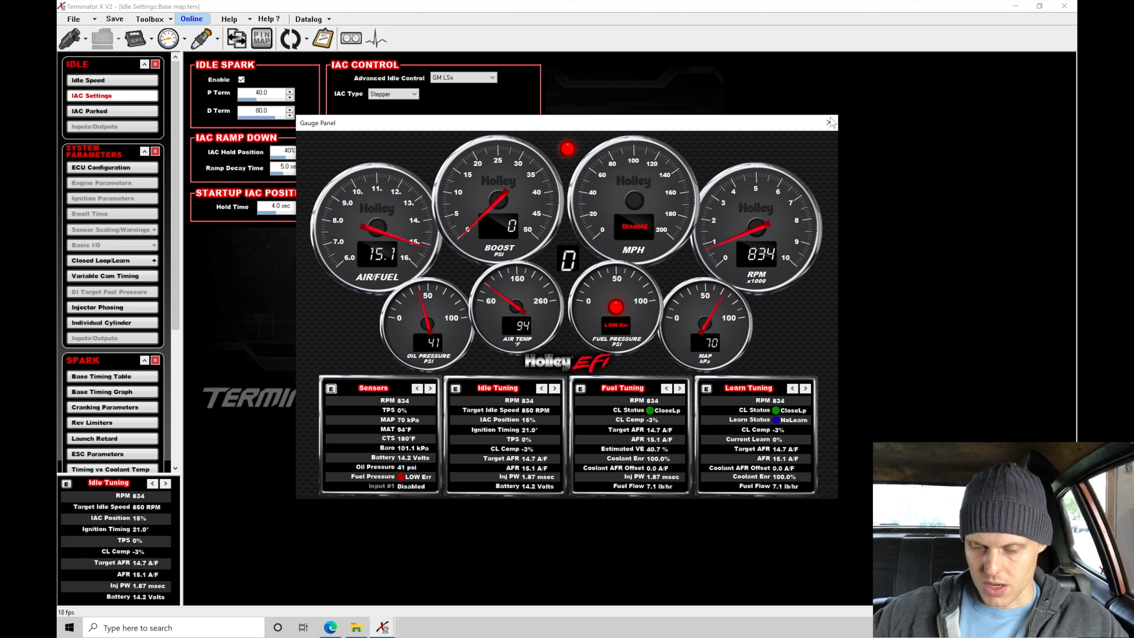
Step: View the IAC Parked Position curve, about 100% cold tapering to 75% warm
click(829, 122)
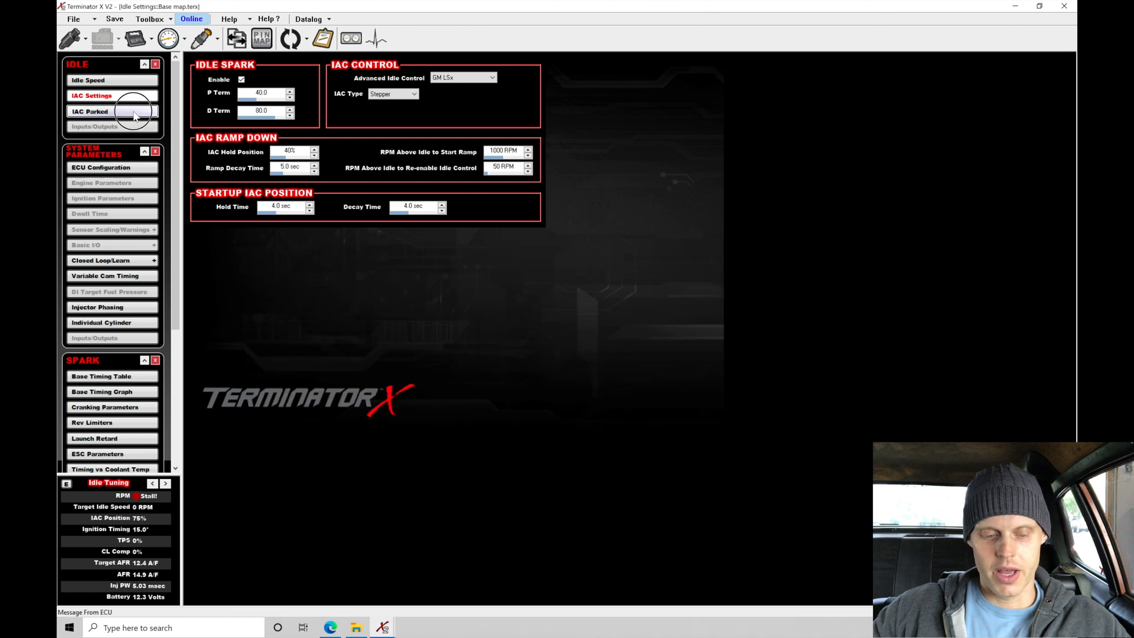
click(89, 111)
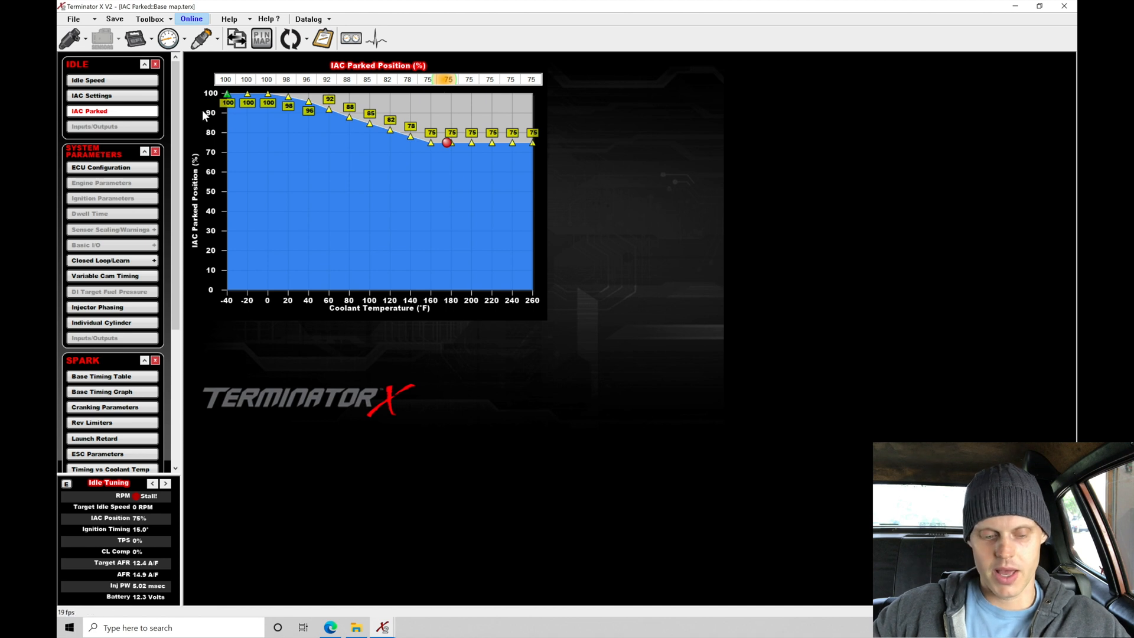
Step: Review startup IAC hold and decay times of 4.0 seconds each in IAC Settings
click(91, 95)
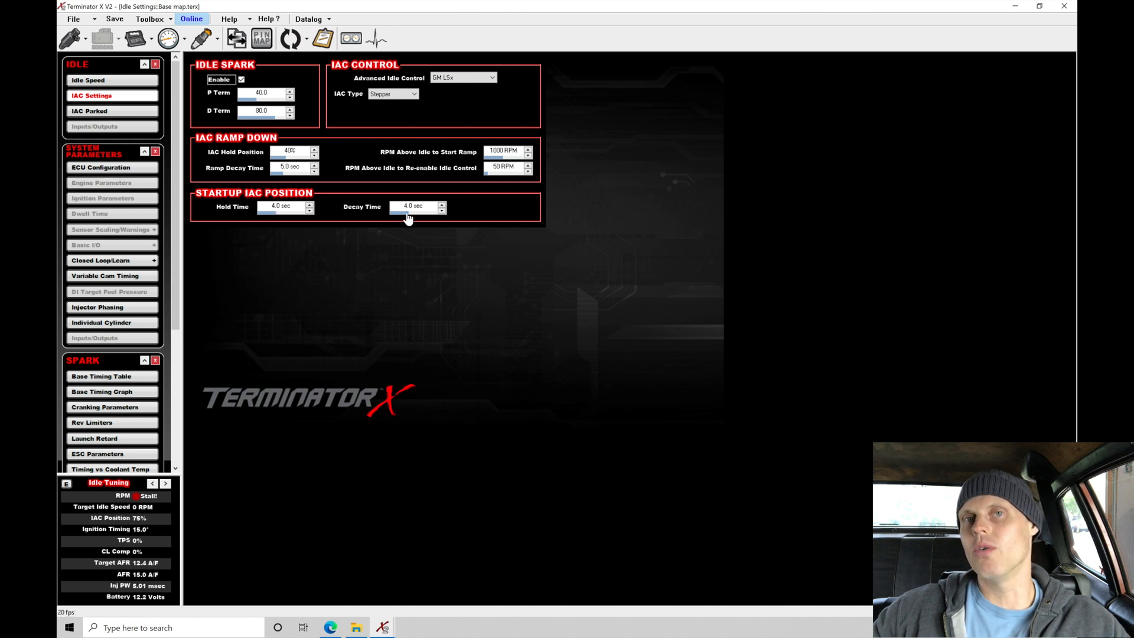
mouse_move(351, 357)
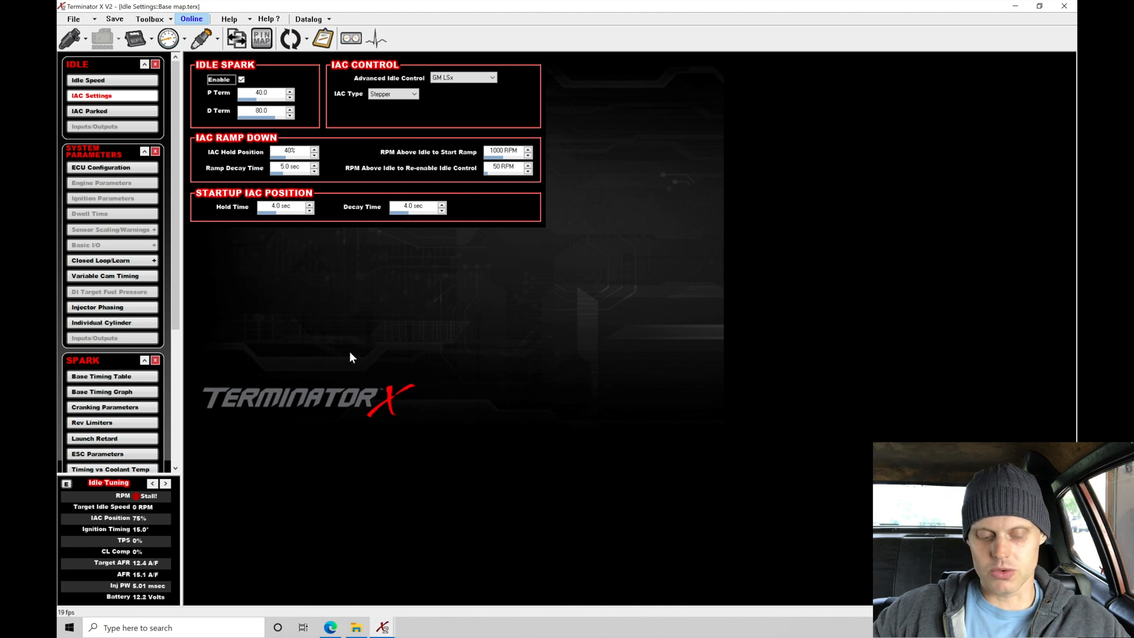
right_click(383, 627)
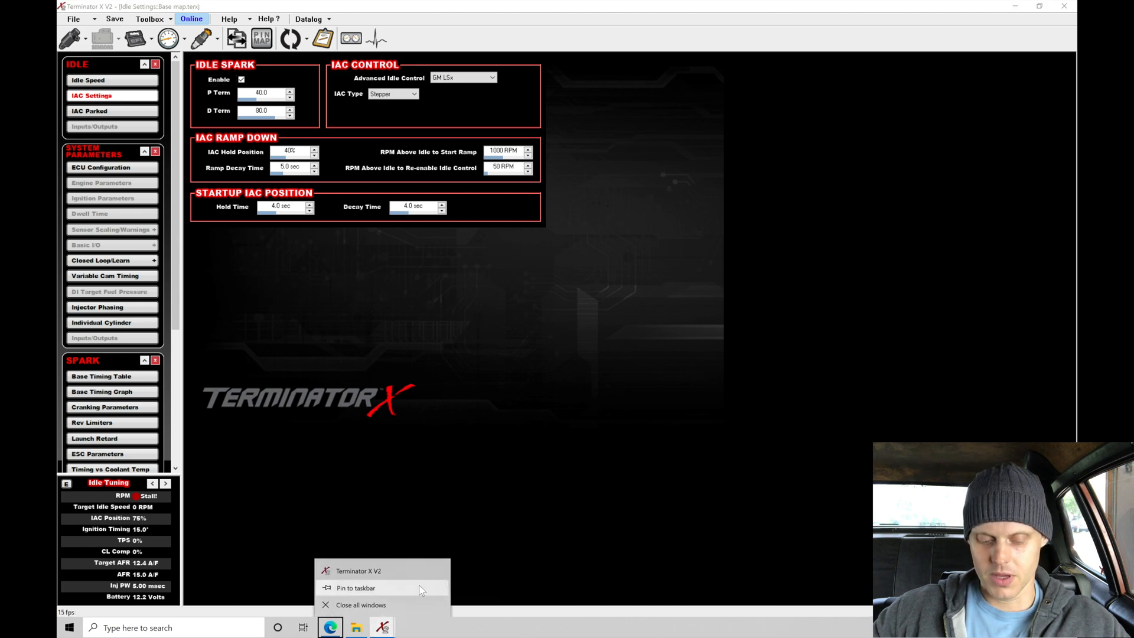